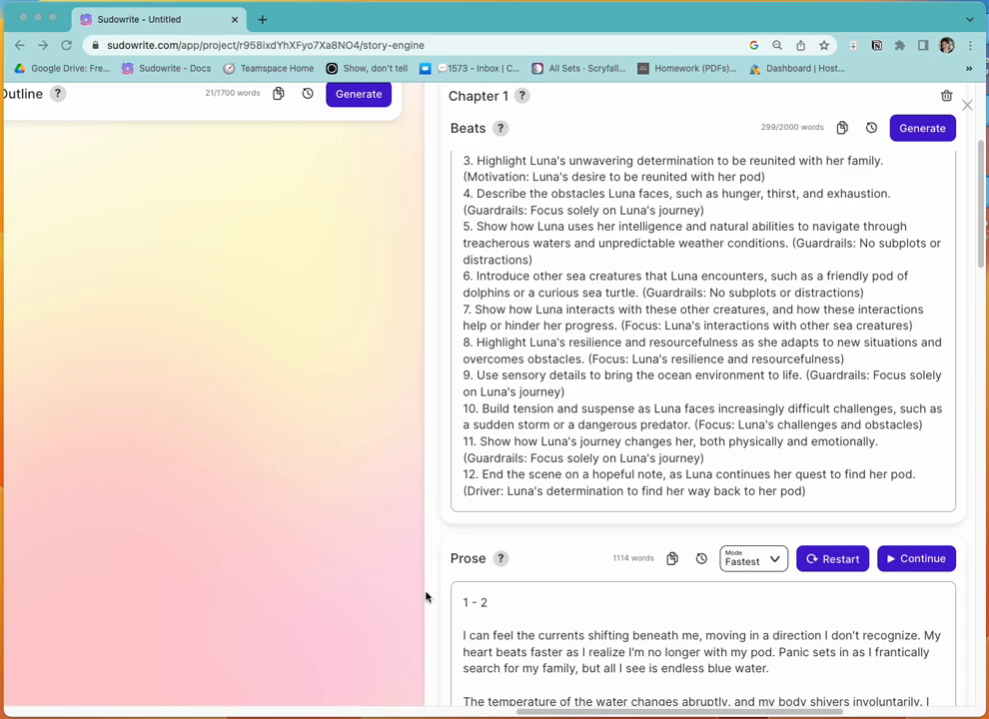
mouse_move(519, 572)
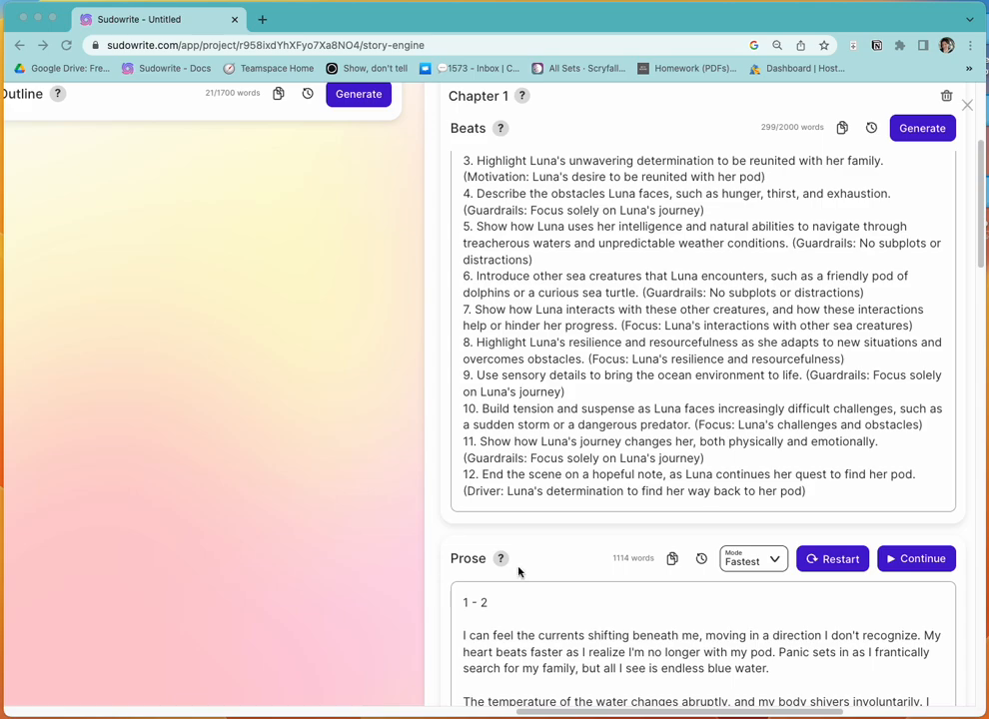
mouse_move(775, 562)
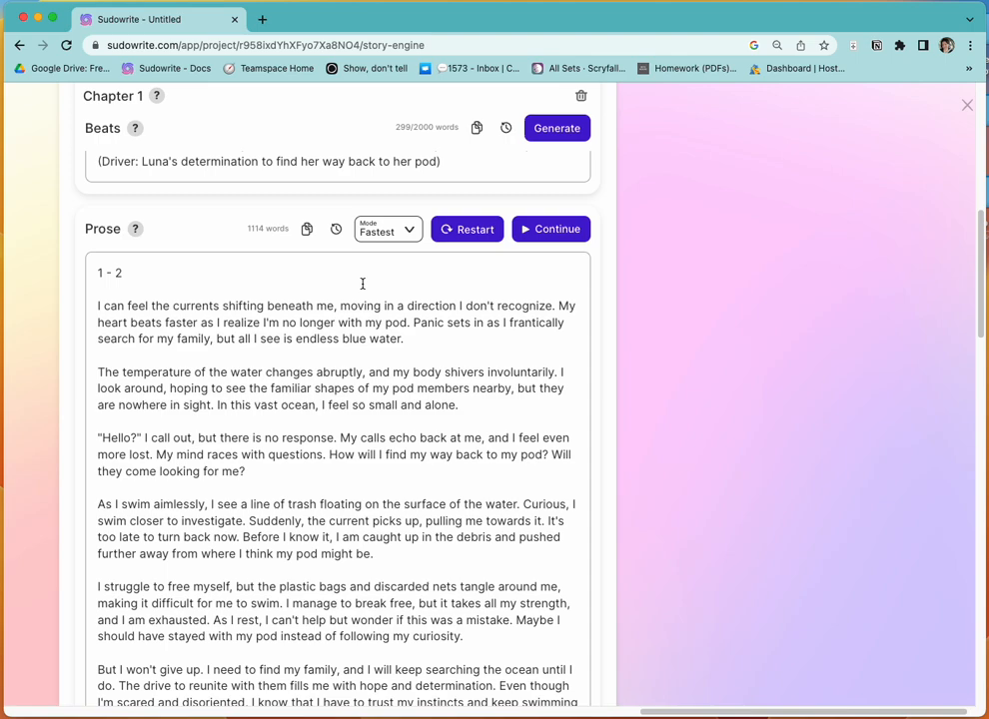
mouse_move(267, 278)
type(" - Fast")
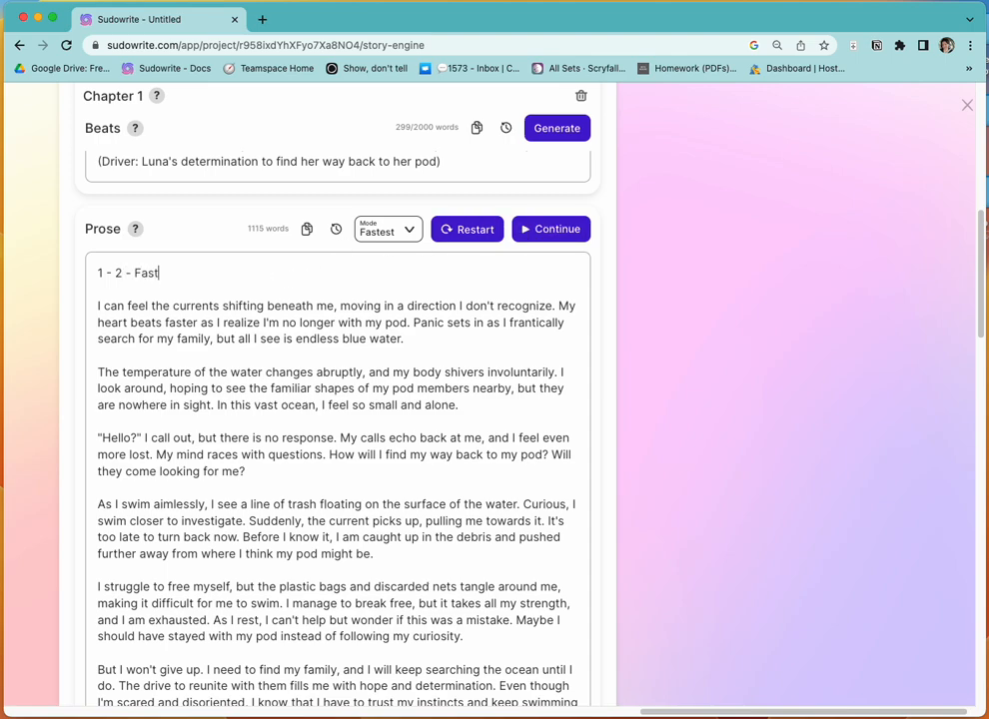
- Finish the Chapter 1 prose heading so it reads "1 - 2 - Fastest"
type("est")
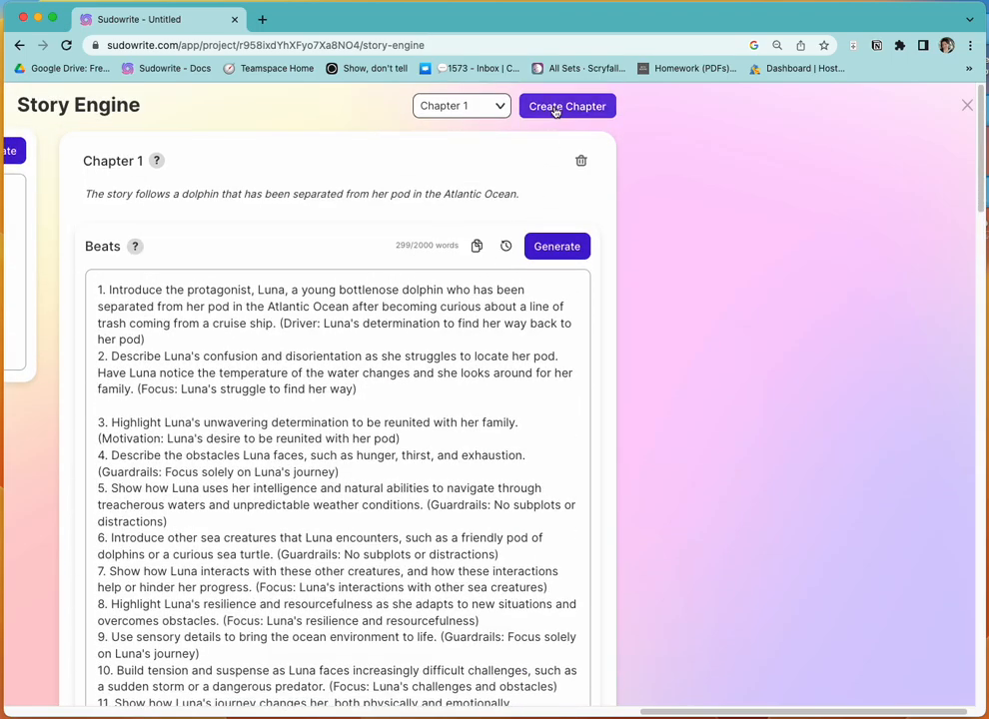
- Create a second Chapter 1 column with Create Chapter
left_click(566, 105)
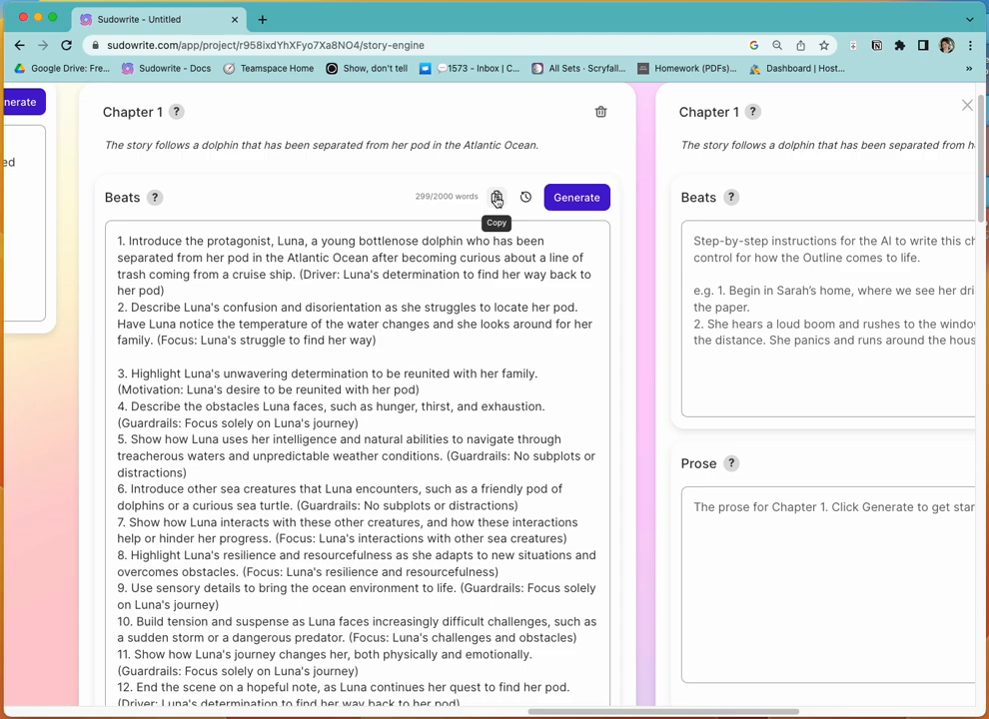
mouse_move(817, 249)
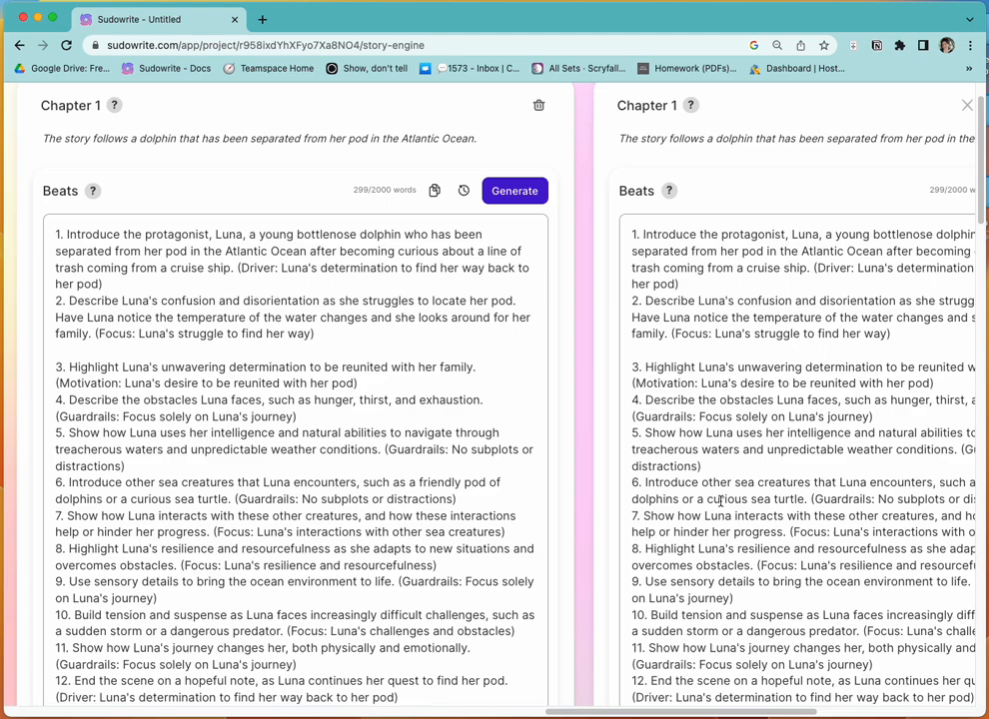
- Set the second column's prose generation mode to Most Accurate
scroll("down", 3)
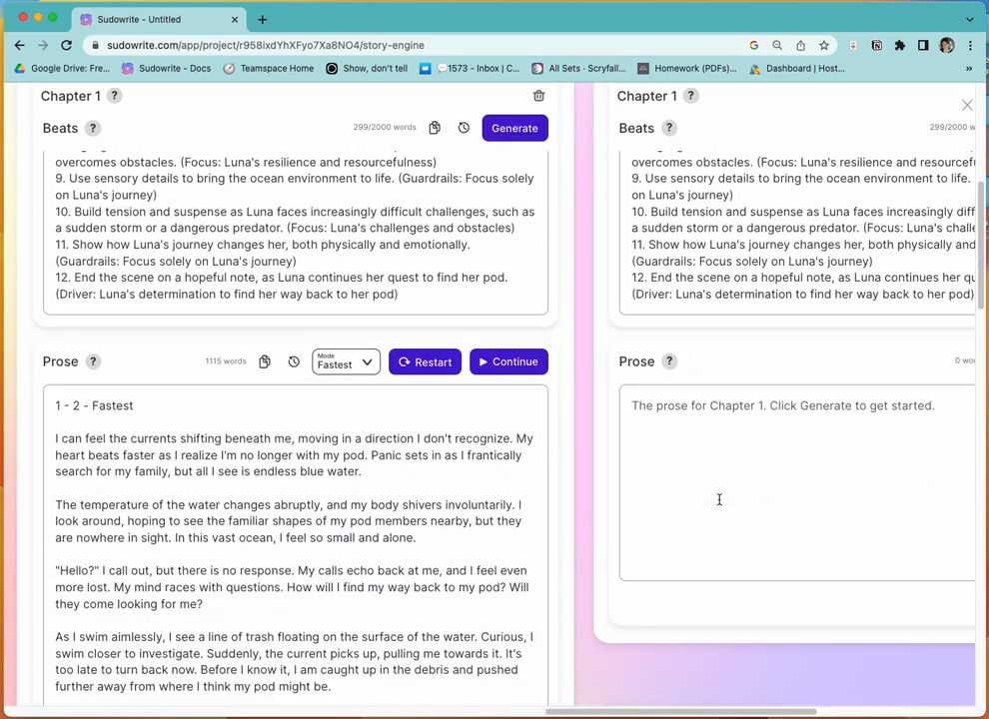
scroll("down", 3)
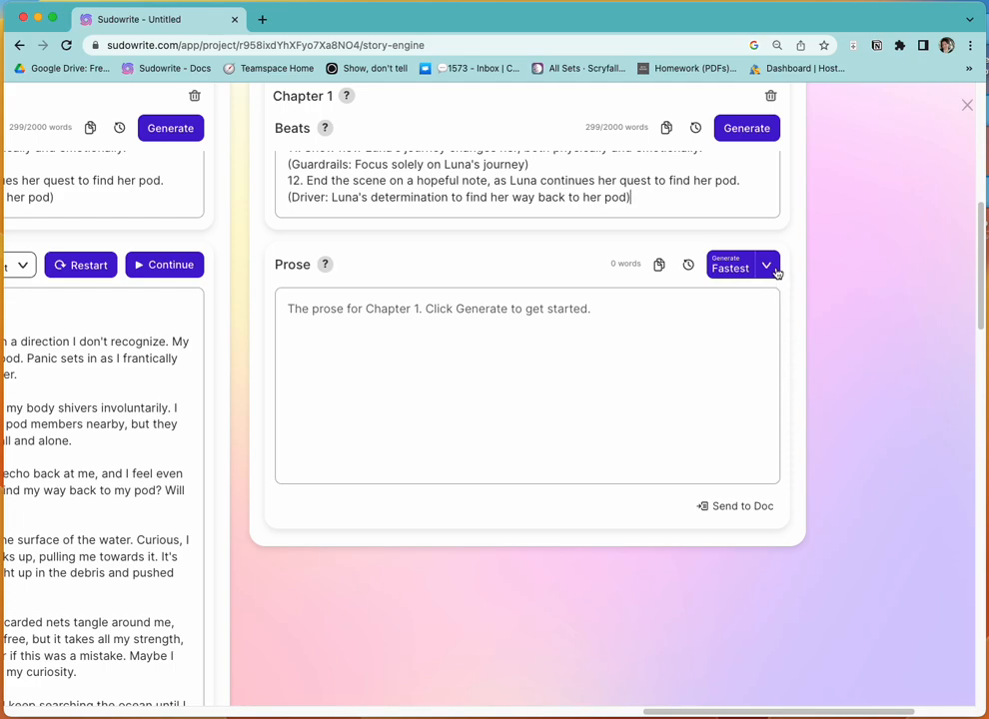
left_click(766, 267)
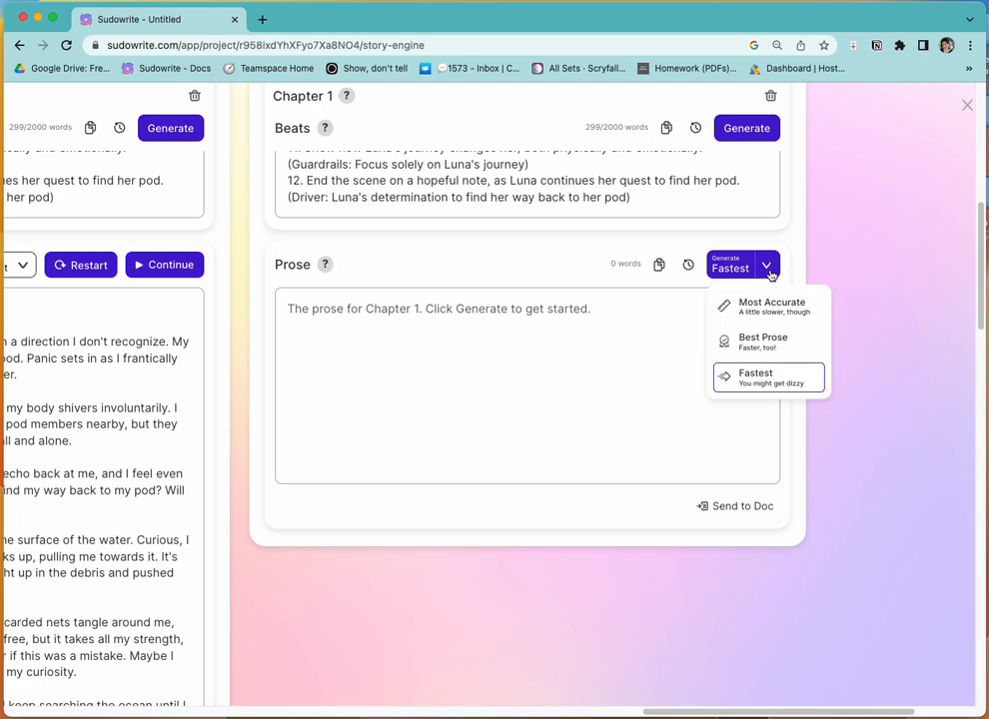
left_click(771, 303)
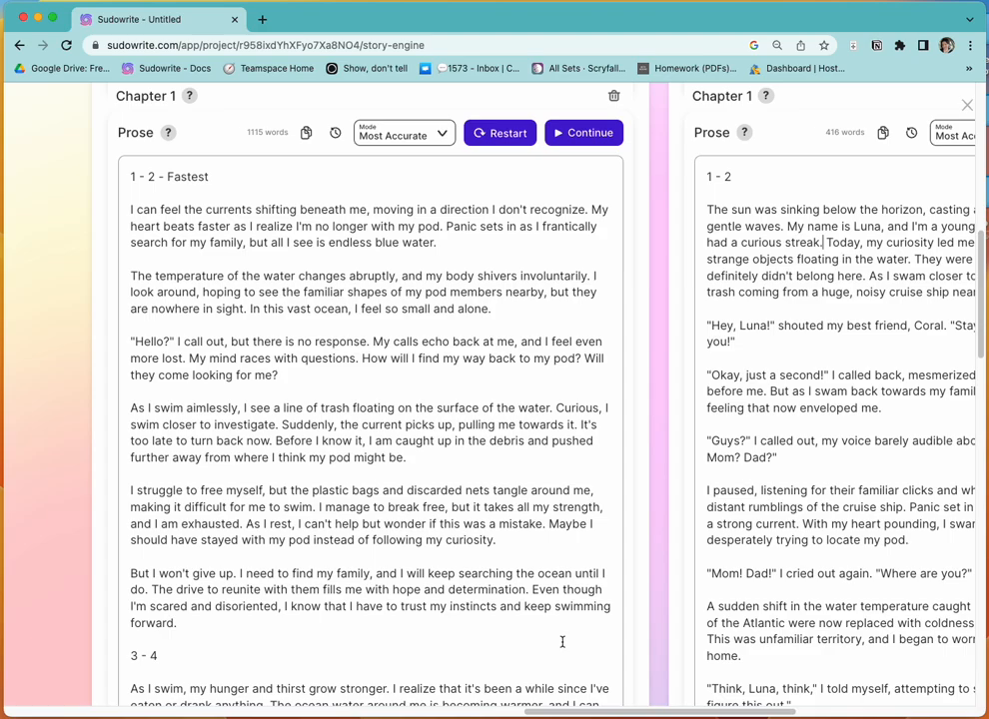
- Select the Fastest prose passage ending with "Where are you?" for trimming
scroll("down", 3)
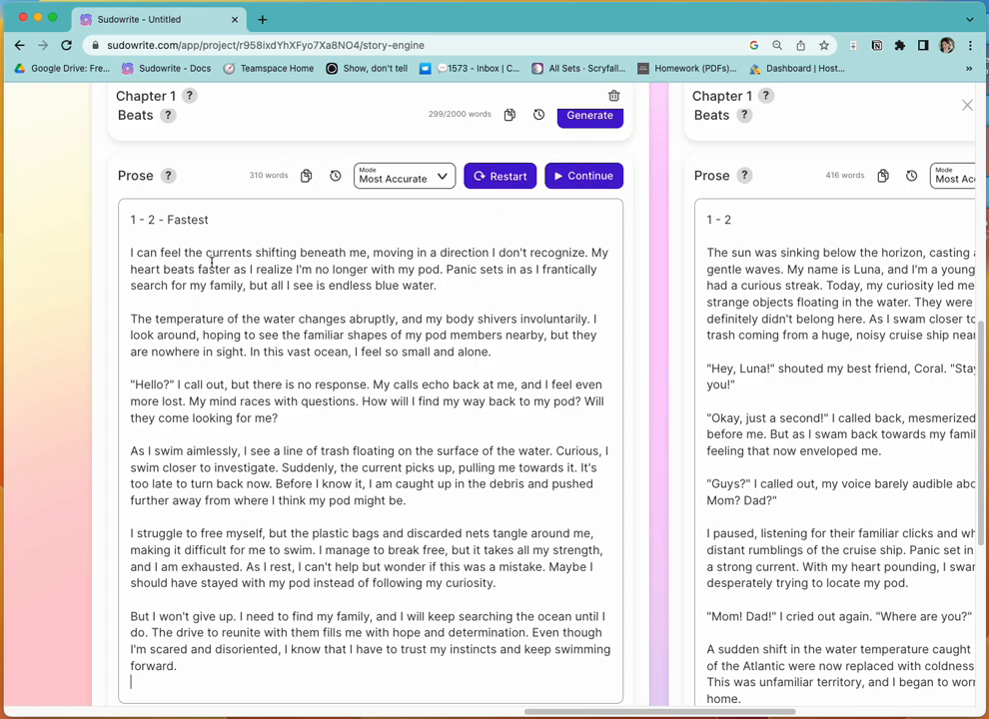
mouse_move(743, 175)
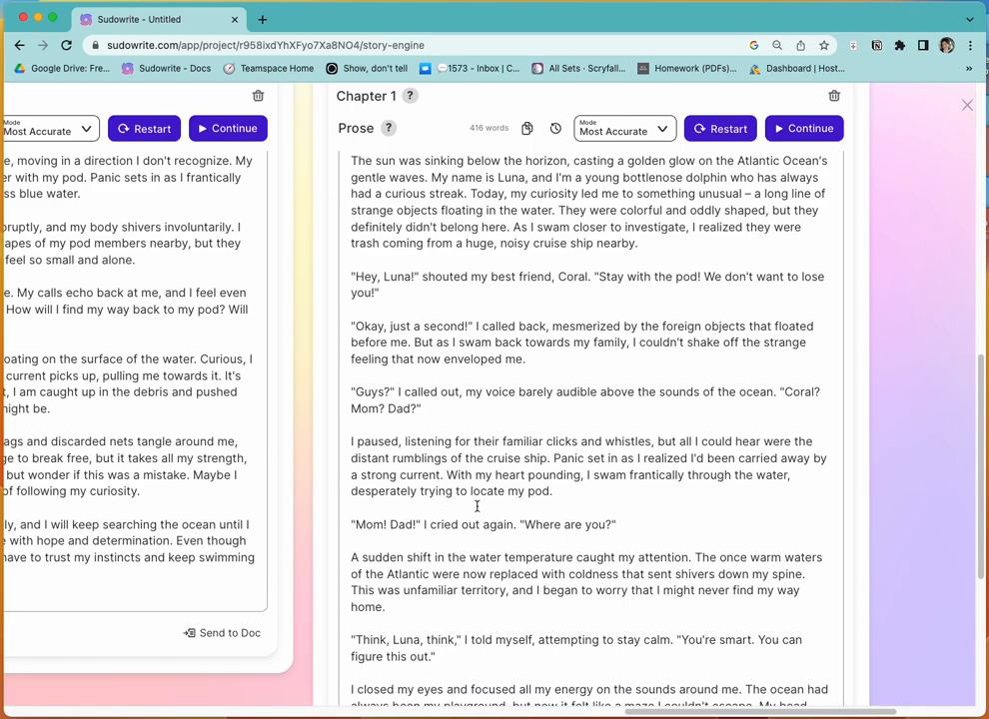
mouse_move(377, 573)
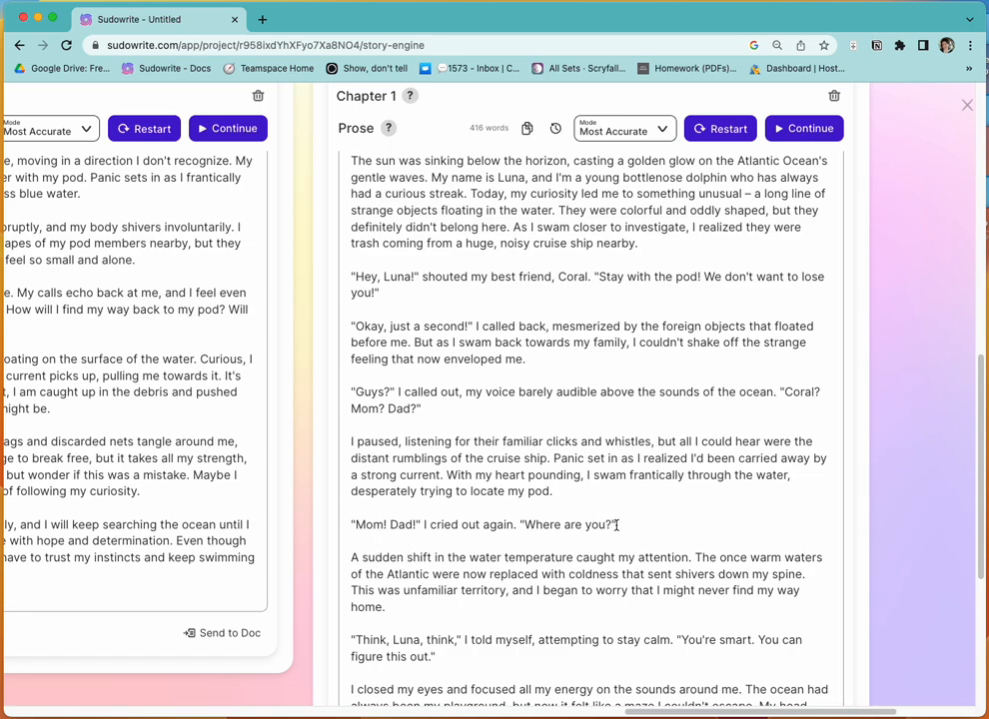
left_click_drag(351, 441, 617, 525)
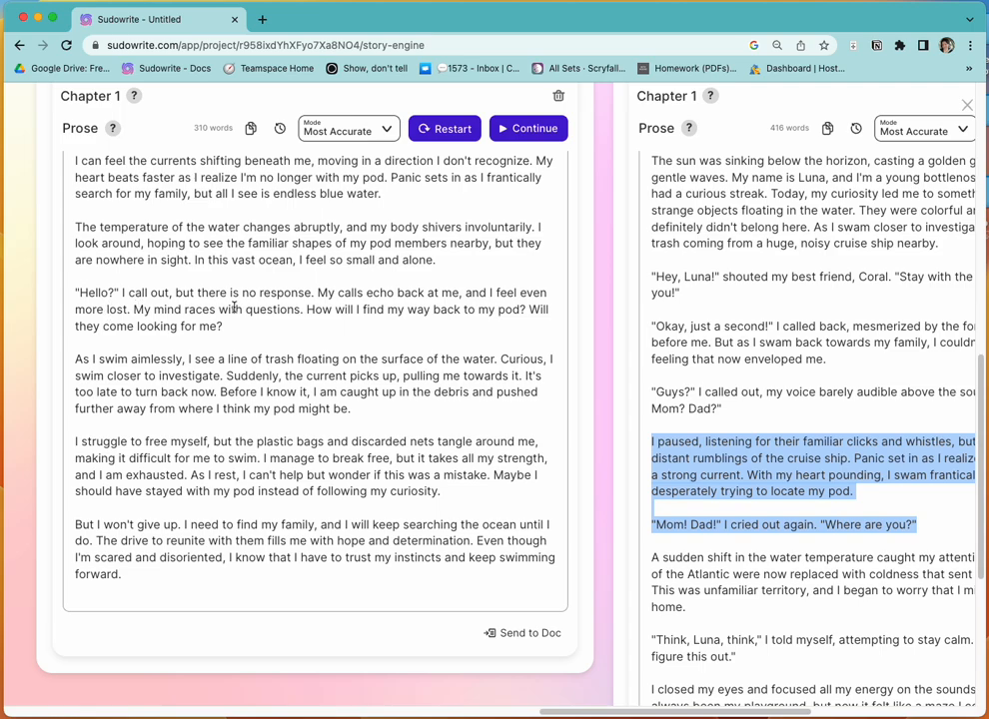
mouse_move(403, 300)
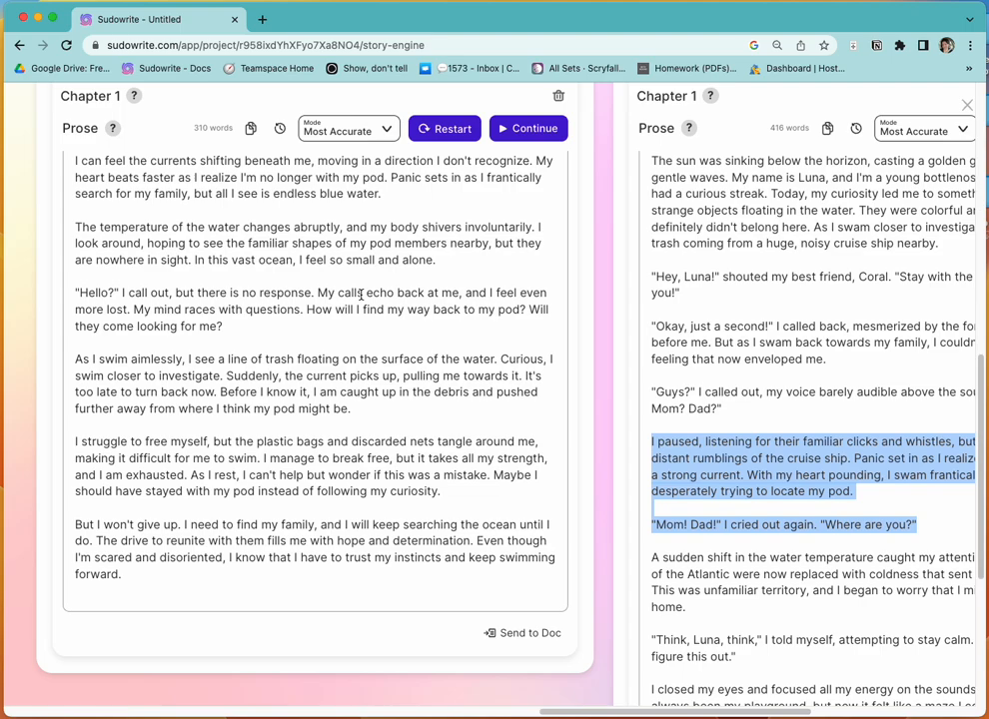
mouse_move(239, 314)
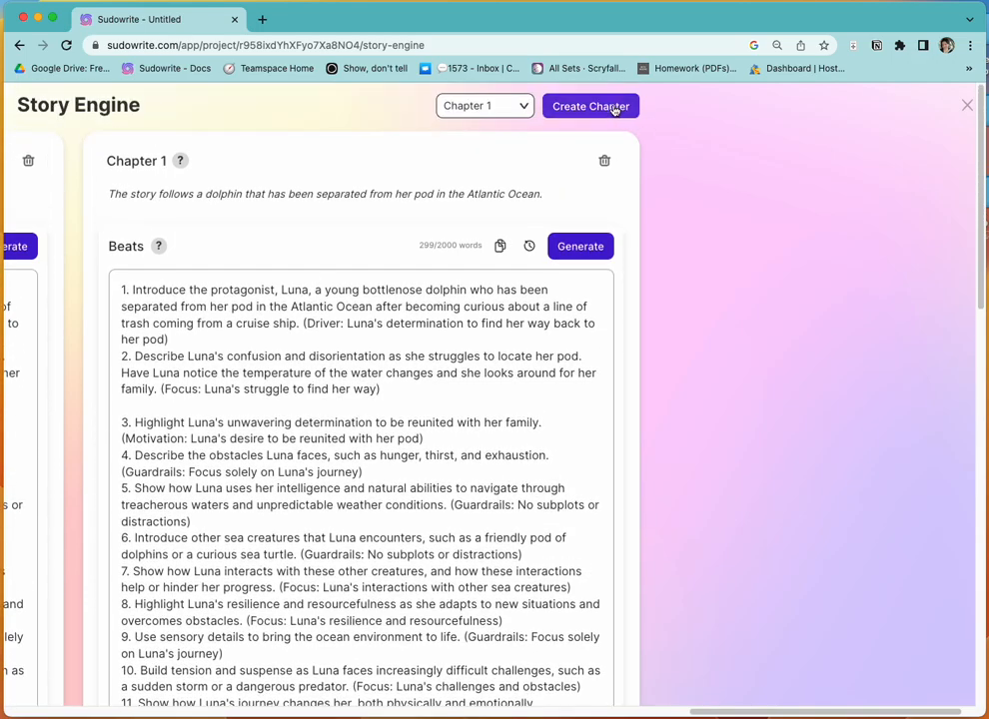
- Add a third Chapter 1 column, paste the beats, and generate in Best Prose mode
left_click(590, 106)
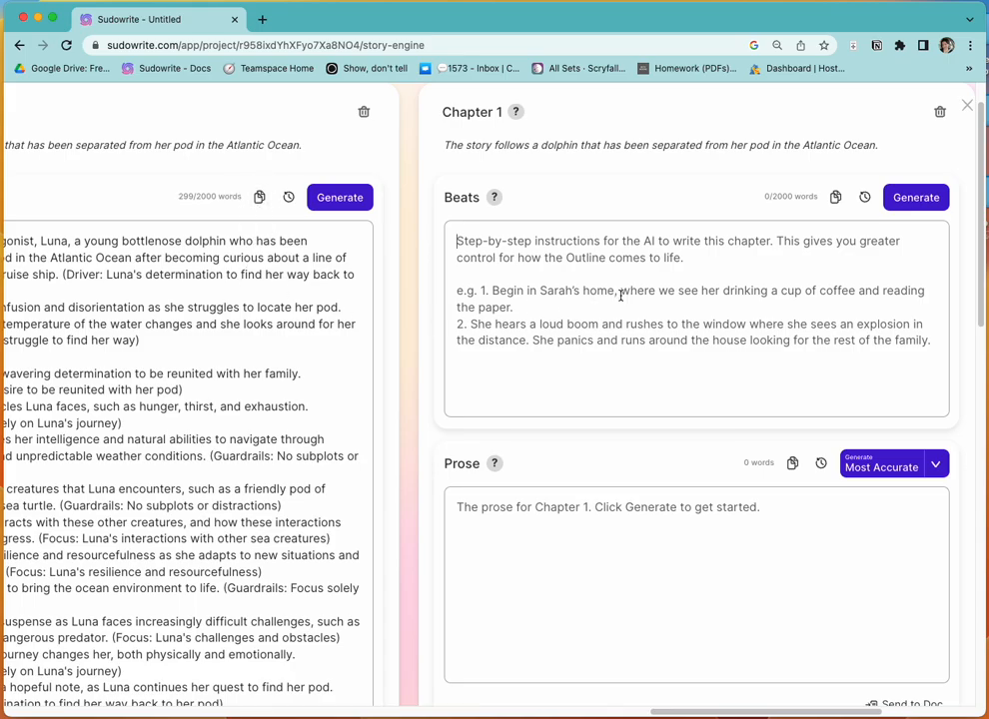
left_click(915, 196)
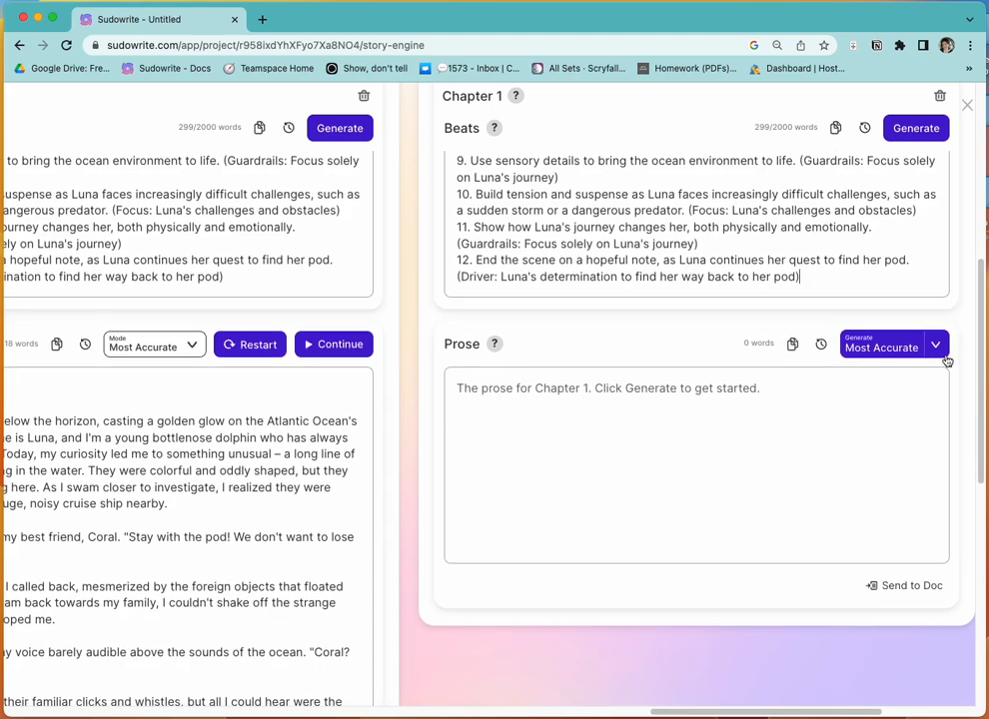
left_click(889, 347)
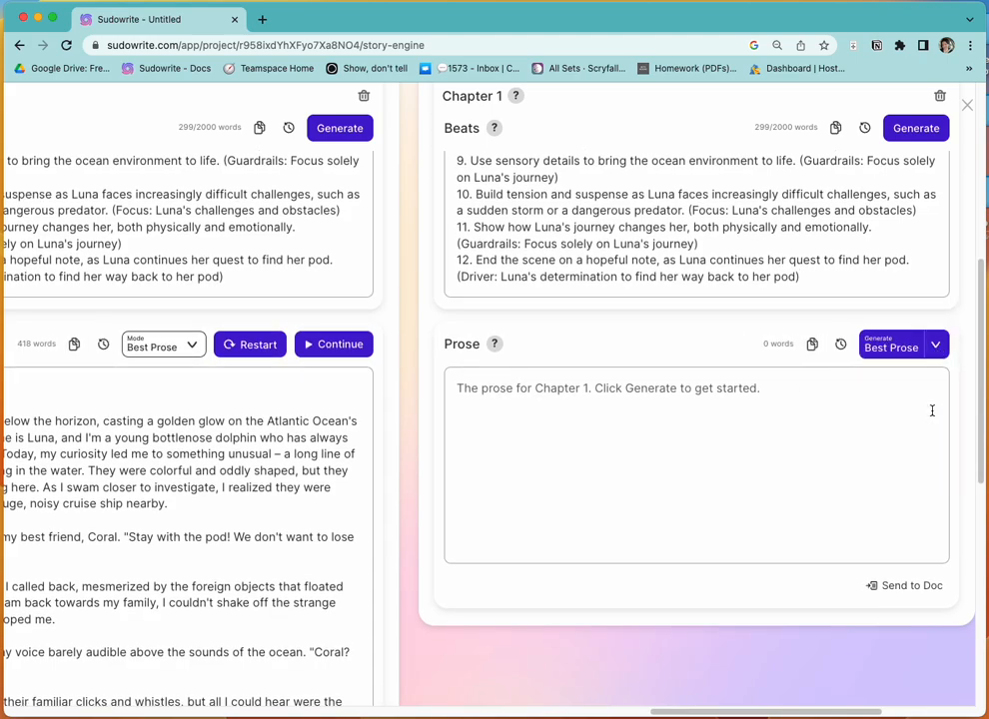
left_click(891, 344)
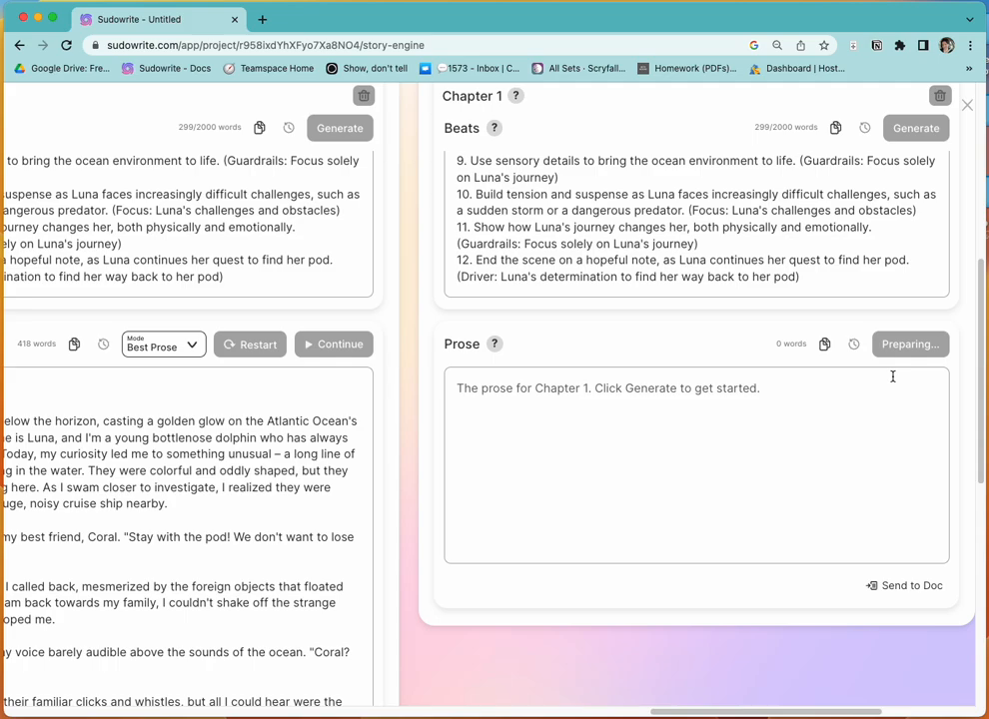
- Head the third column's 320-word Best Prose draft "1 - 2 - Best Prose"
left_click(910, 343)
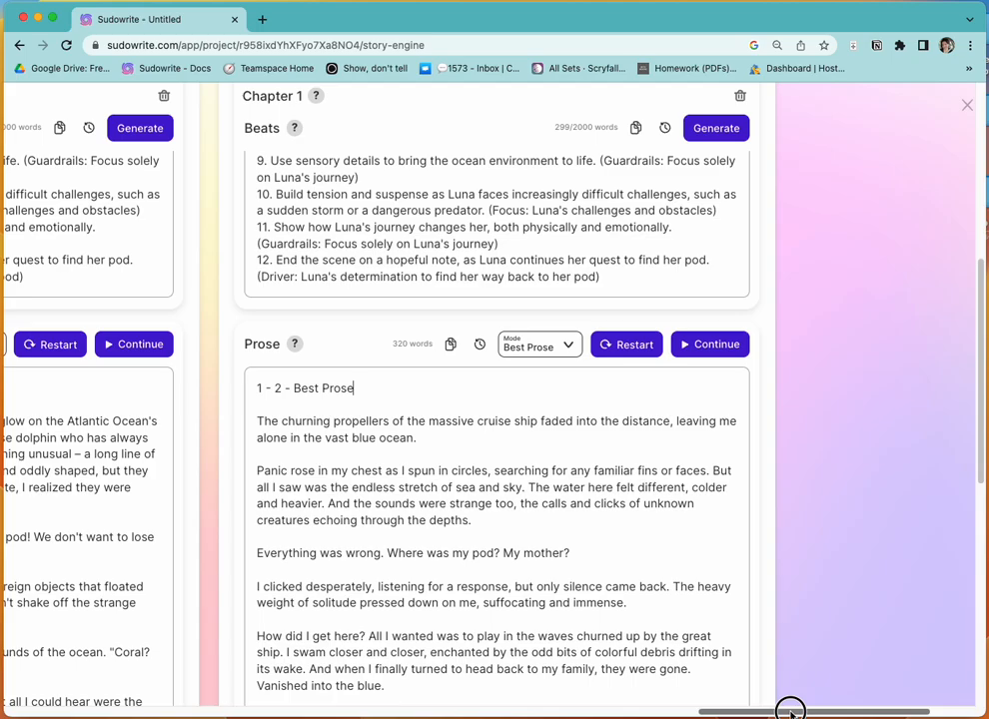
scroll("down", 3)
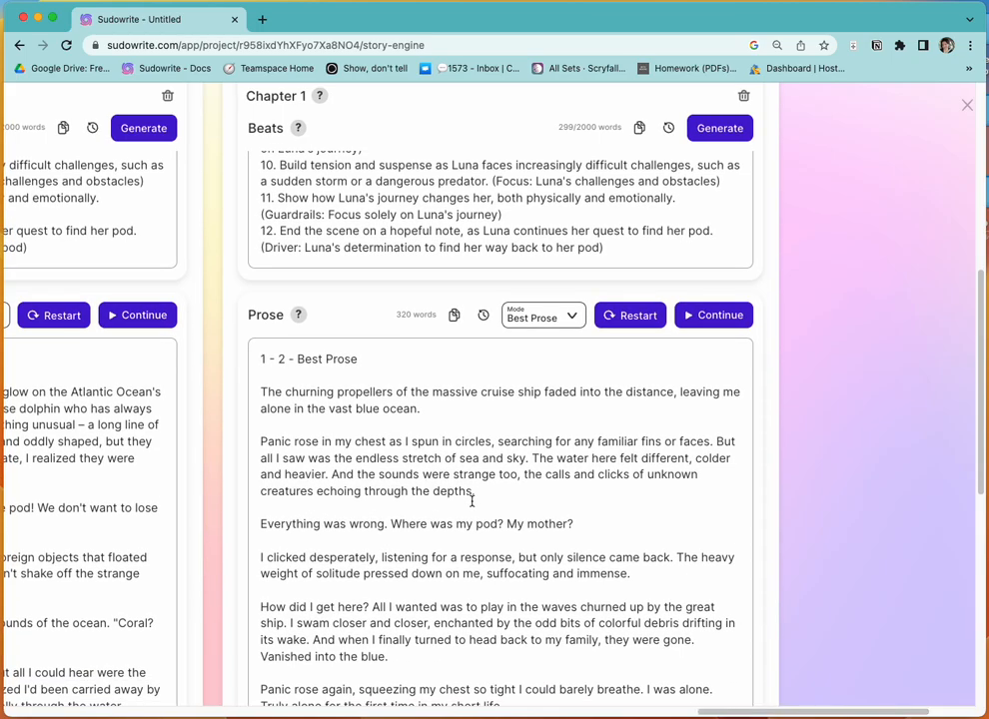
scroll("down", 3)
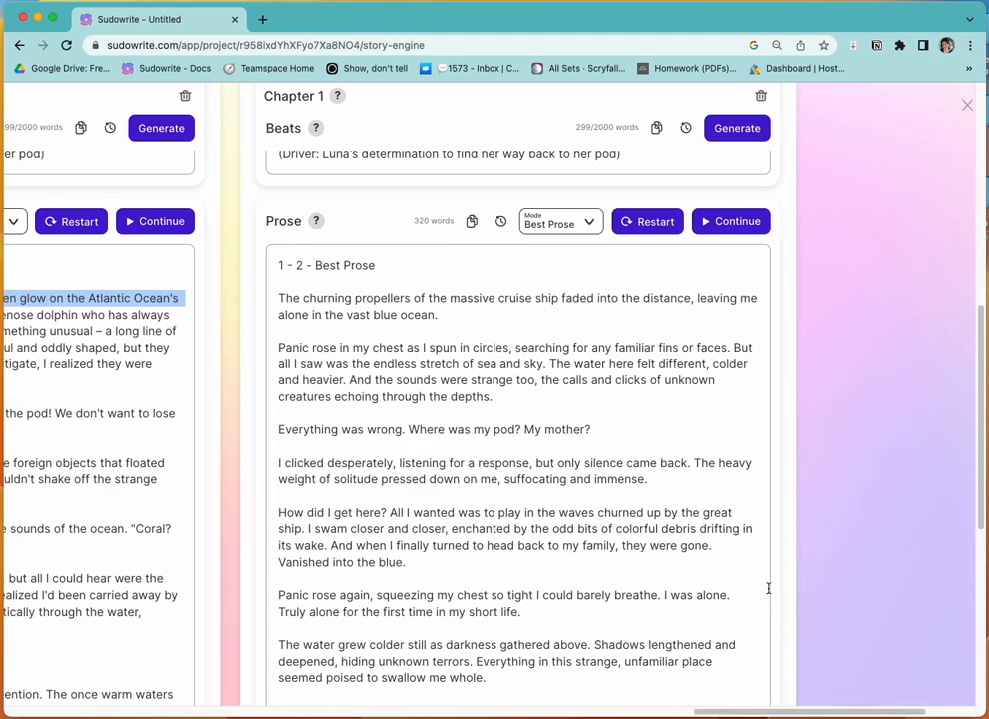
scroll("down", 3)
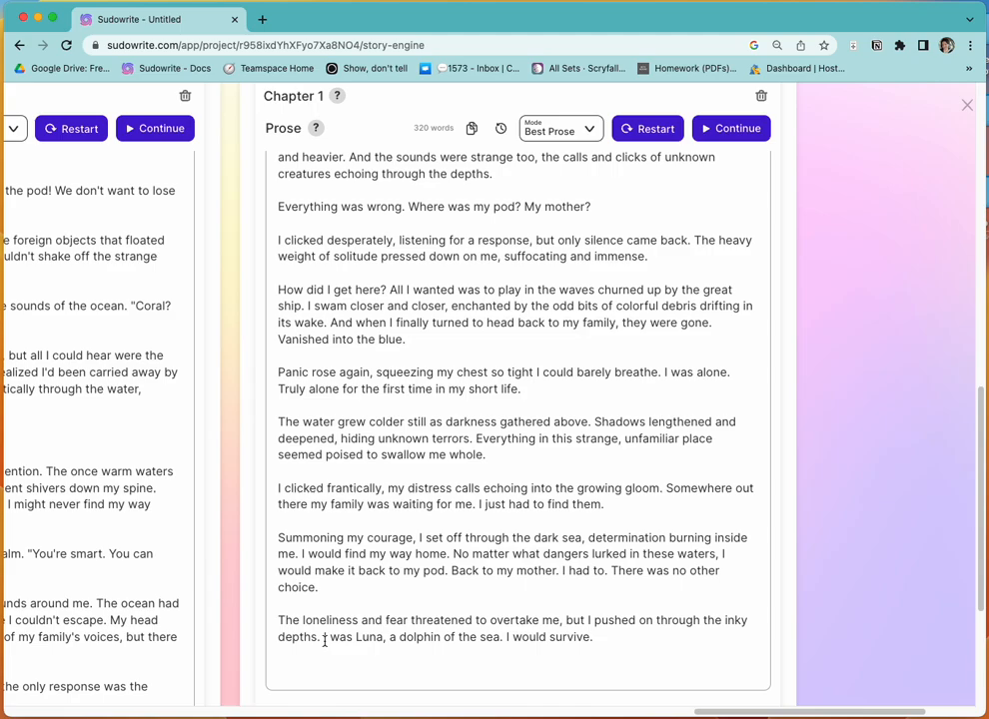
left_click_drag(278, 619, 593, 637)
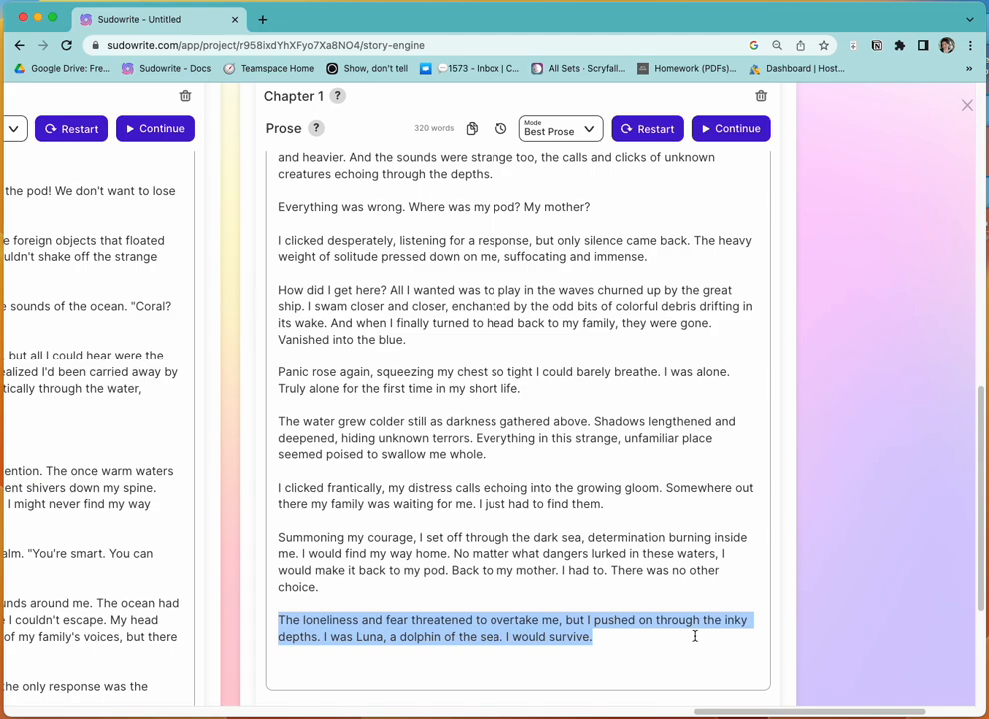
mouse_move(367, 600)
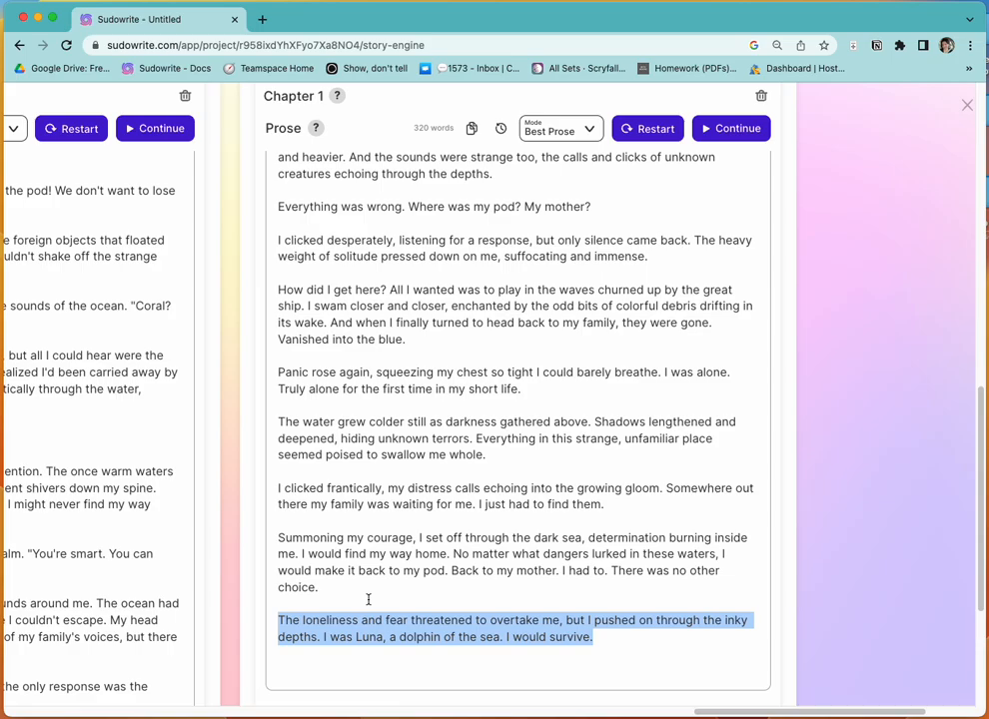
scroll("down", 3)
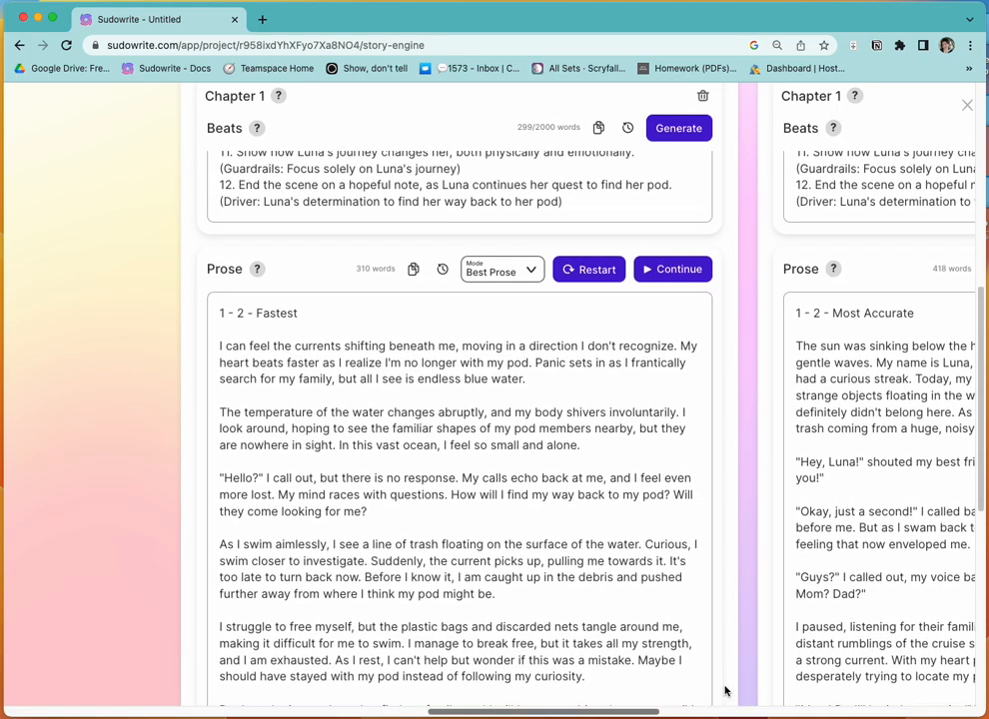
scroll("down", 3)
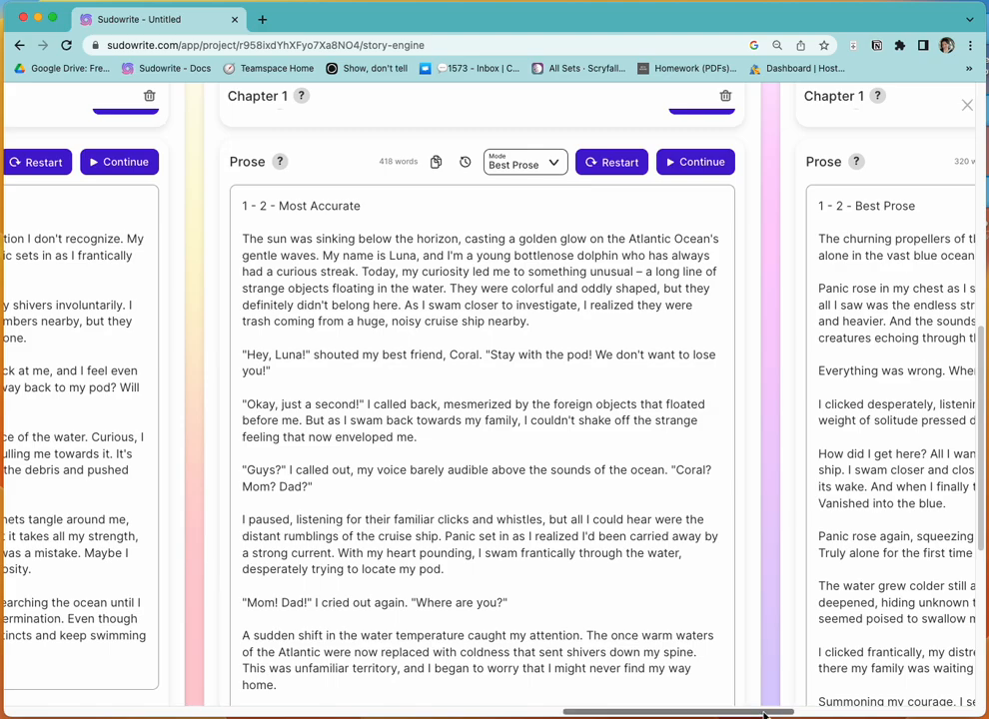
scroll("right", 3)
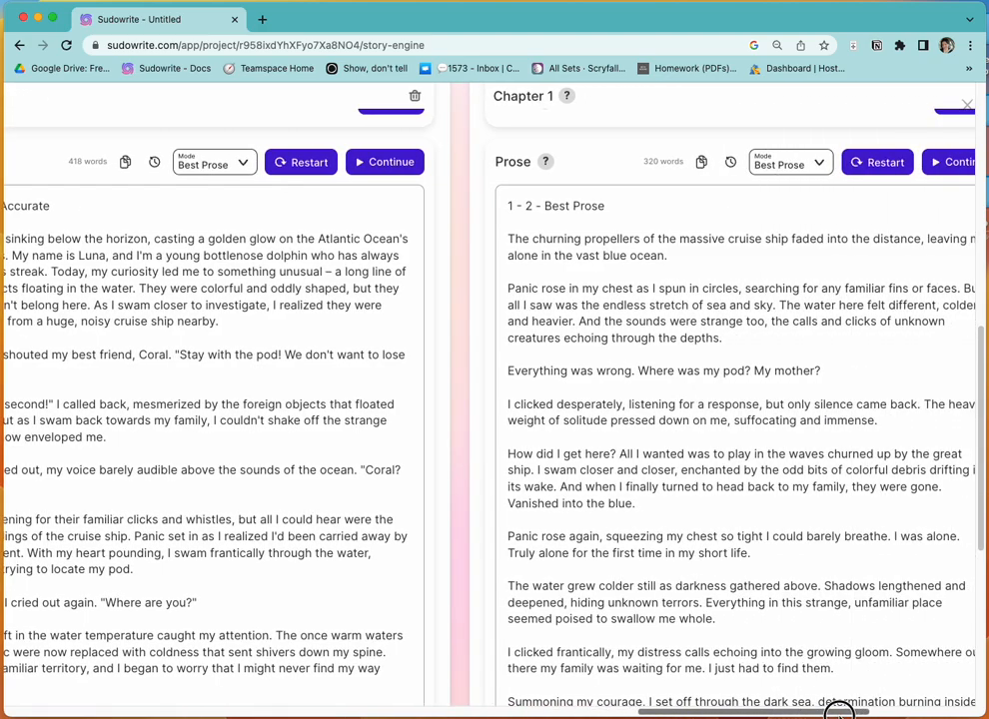